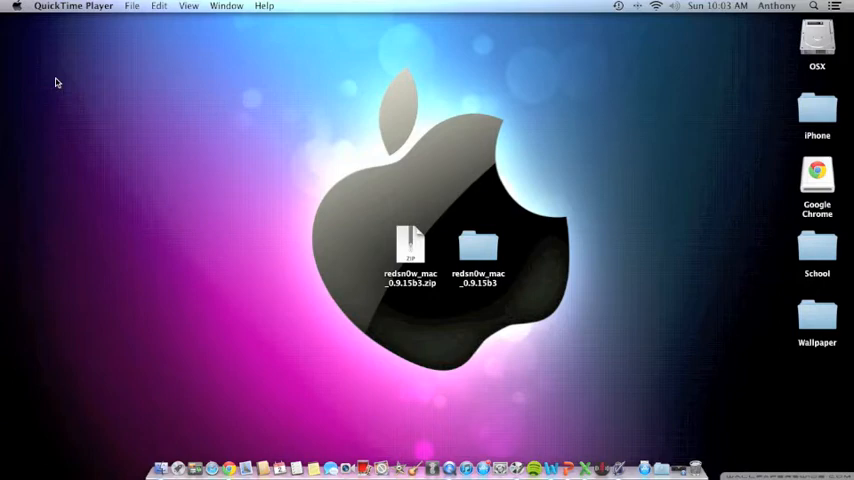
pyautogui.moveTo(187, 349)
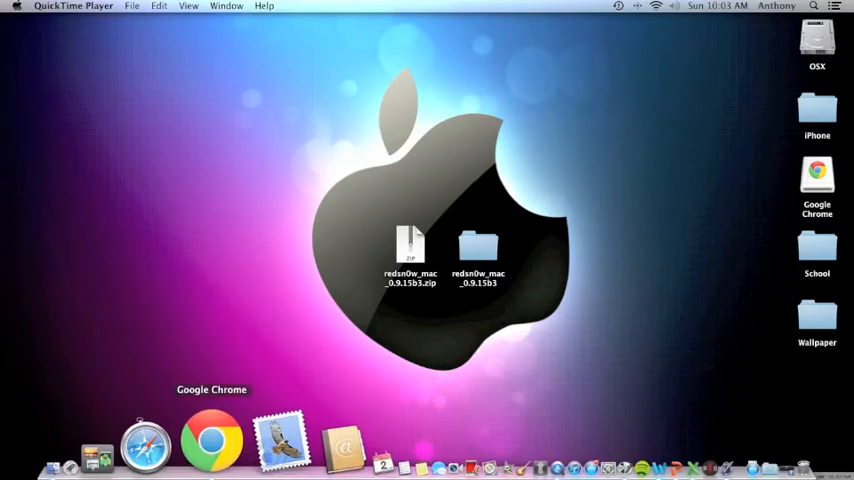
# Launch Google Chrome from the Dock to view the redsn0w 0.9.15b3 download
pyautogui.click(211, 440)
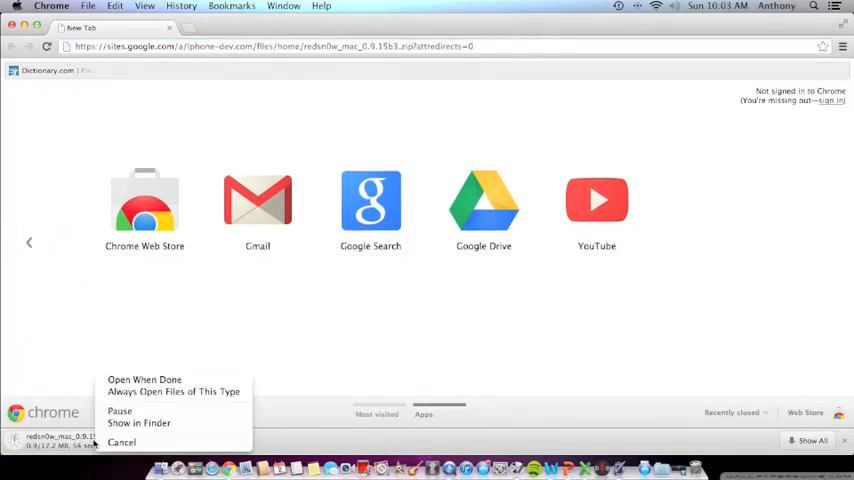
# Reveal the redsn0w download in Finder and open the redsn0w_mac_0.9.15b3 folder
pyautogui.click(121, 442)
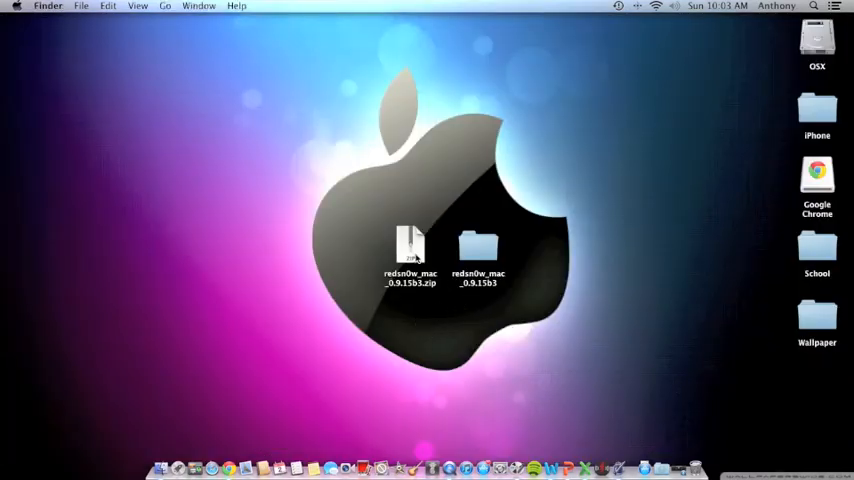
pyautogui.click(478, 248)
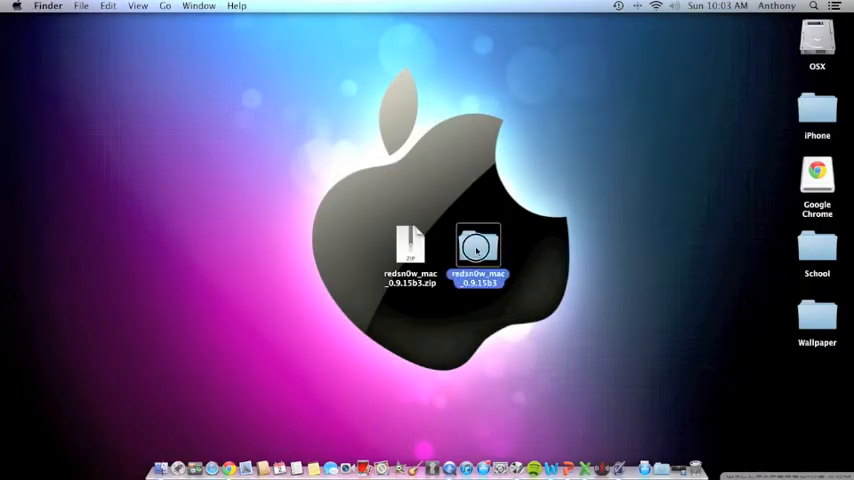
pyautogui.doubleClick(478, 248)
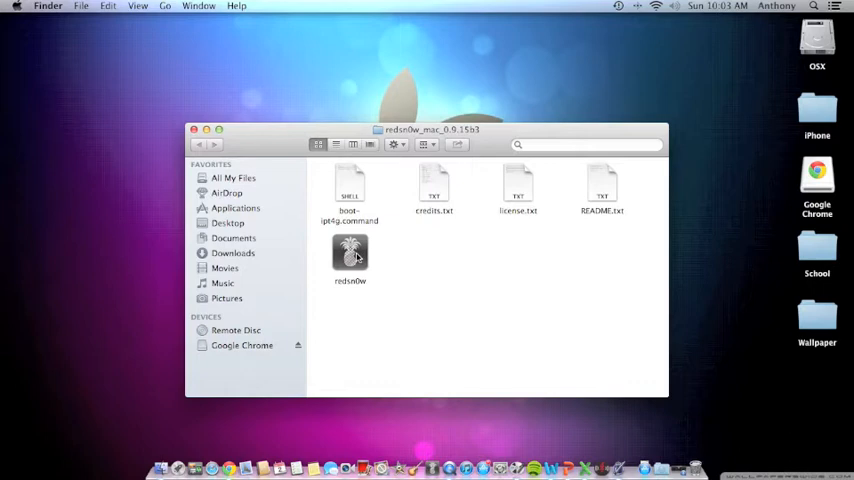
# Launch redsn0w and go to its Extras page with the iPod touch detected
pyautogui.doubleClick(350, 255)
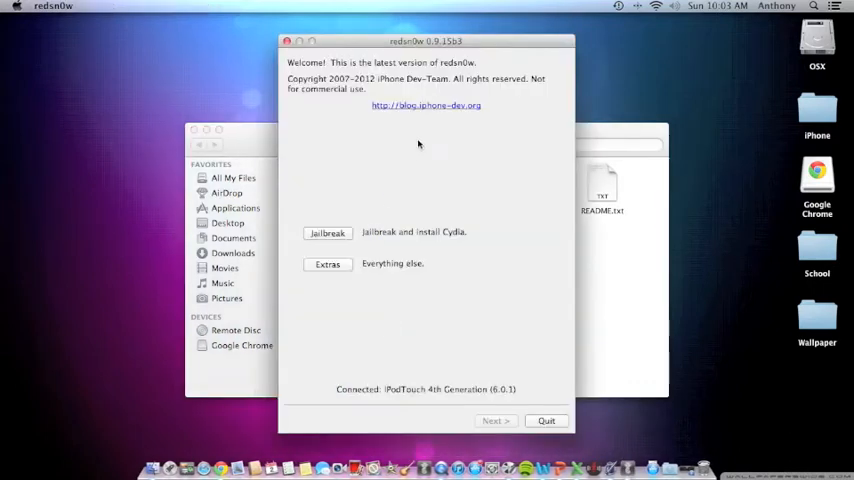
pyautogui.moveTo(365, 234)
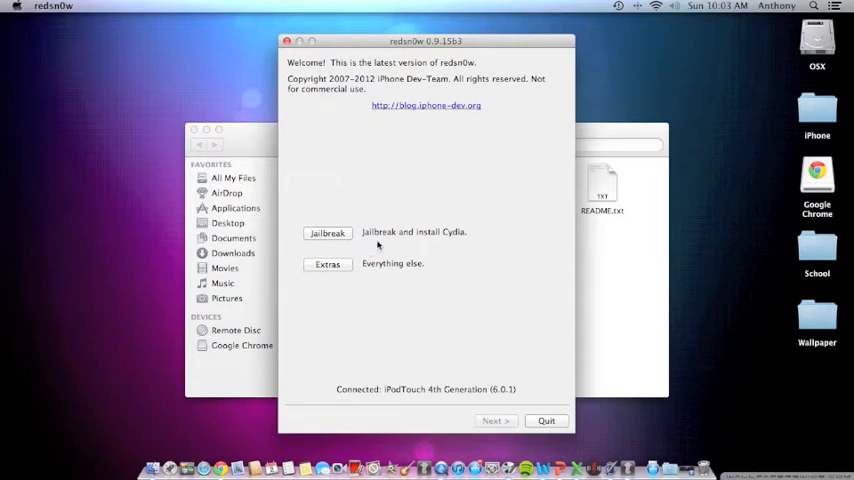
pyautogui.moveTo(418, 404)
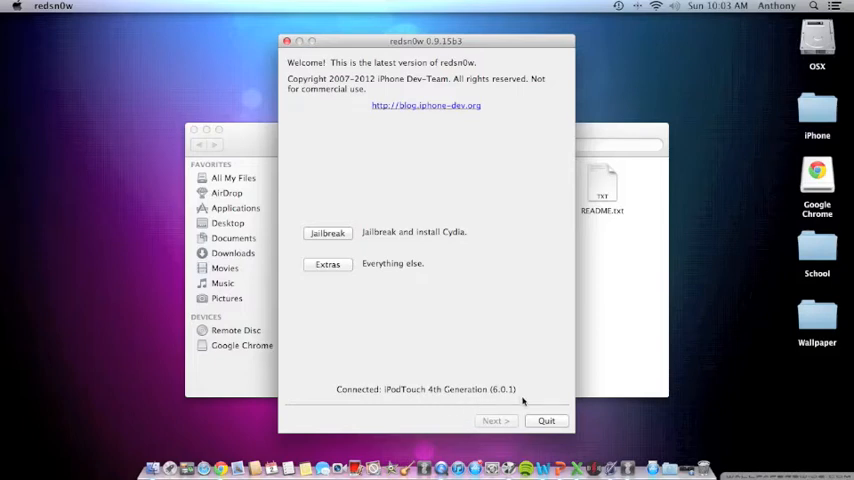
pyautogui.click(327, 263)
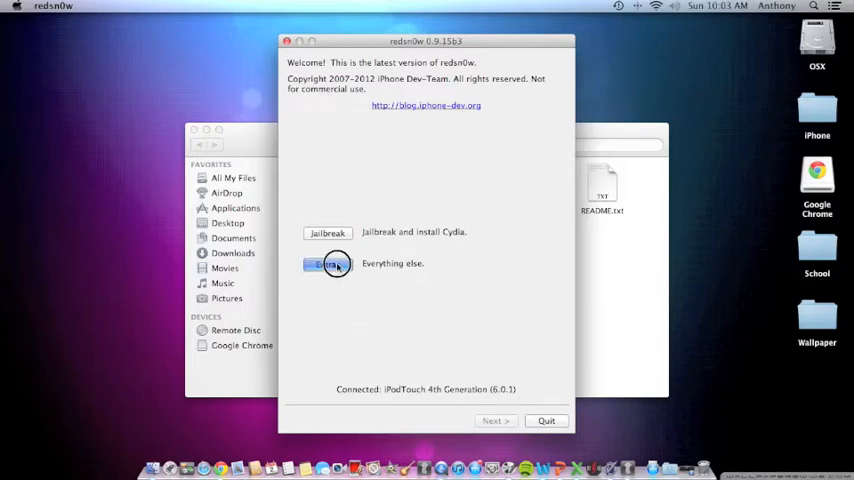
pyautogui.click(328, 263)
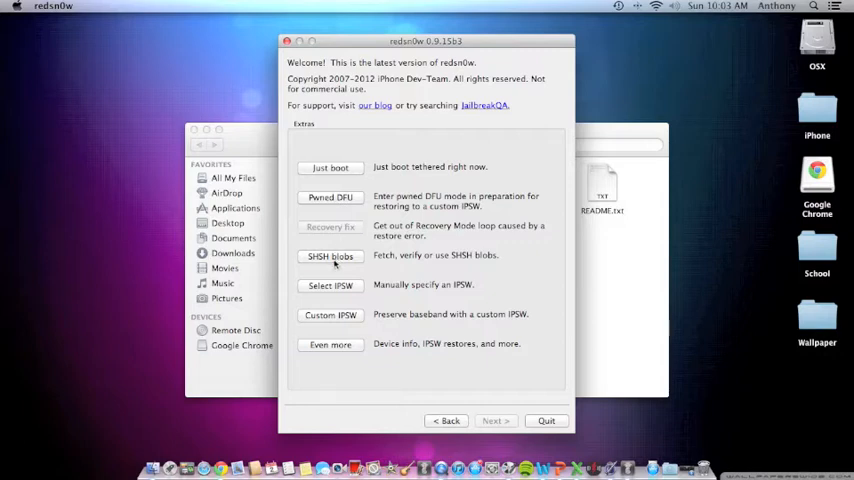
# Choose SHSH blobs and continue once the iPod touch is off and plugged in
pyautogui.click(330, 256)
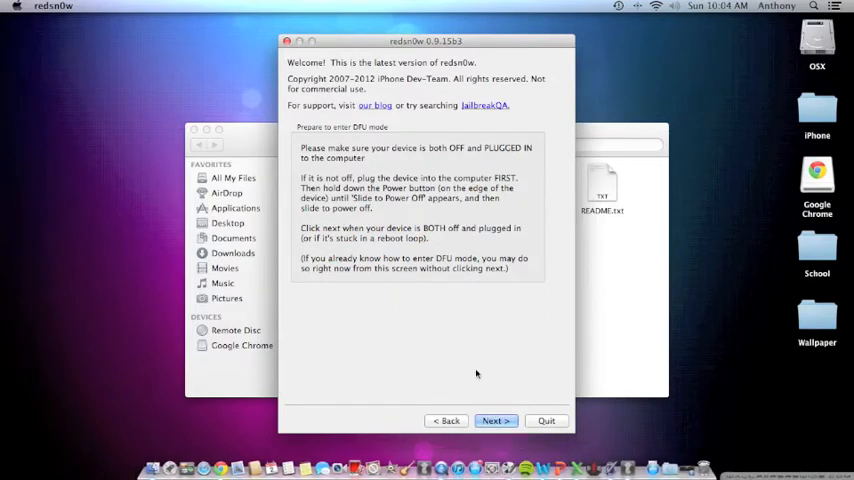
pyautogui.moveTo(472, 335)
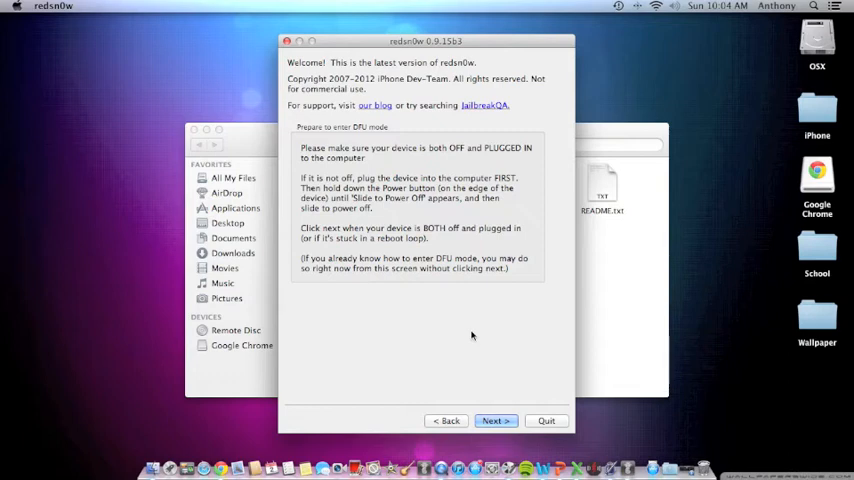
pyautogui.click(496, 420)
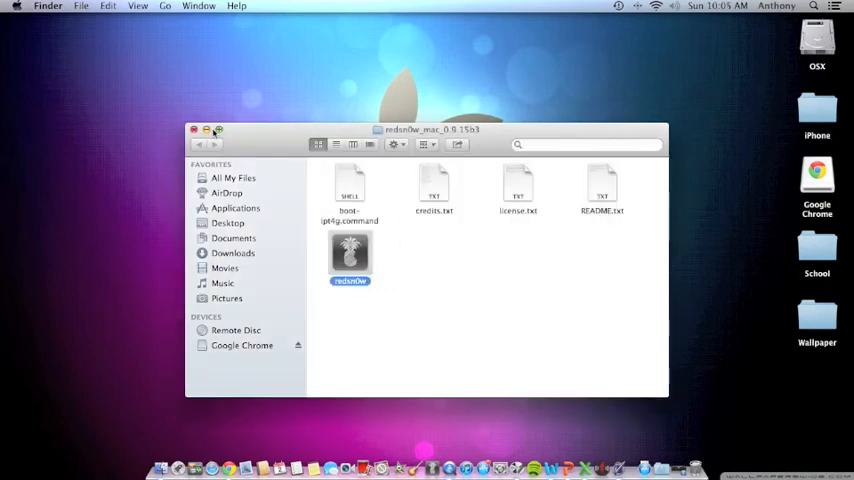
# Close the redsn0w_mac_0.9.15b3 folder window to return to the desktop
pyautogui.click(194, 130)
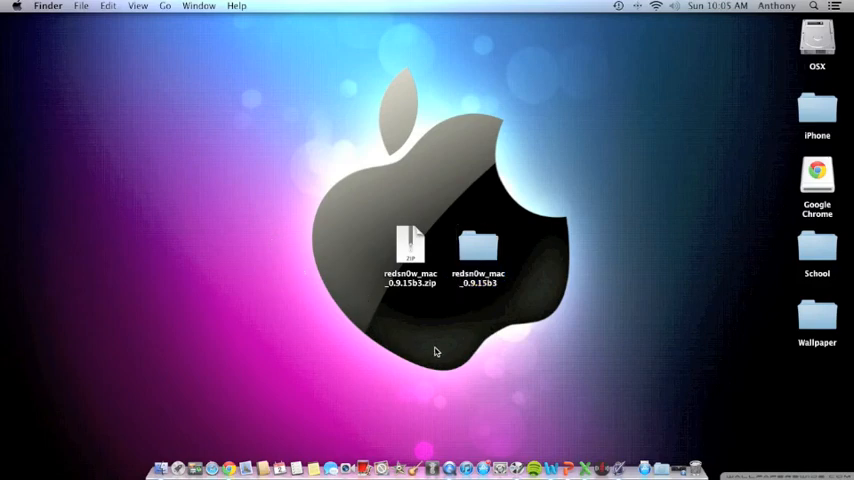
pyautogui.moveTo(436, 345)
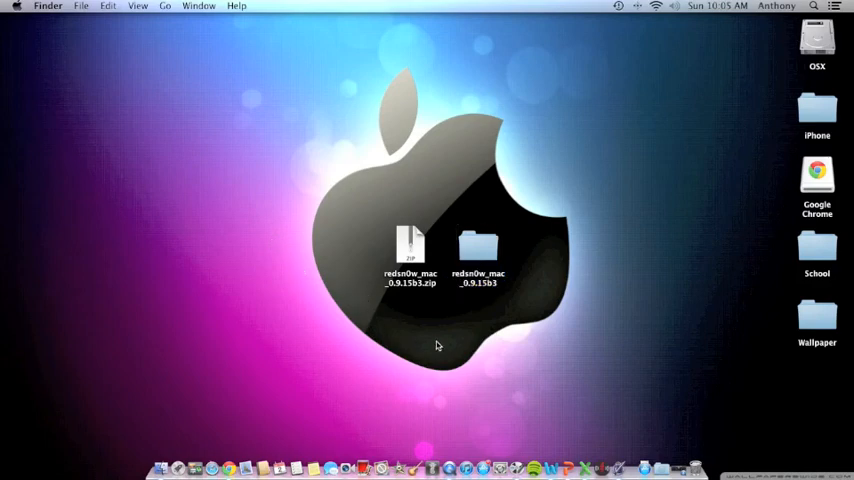